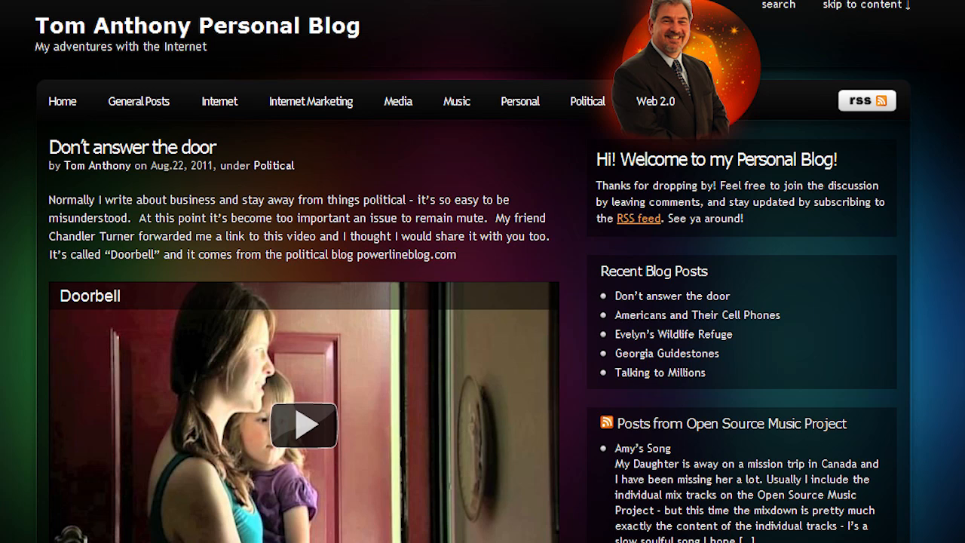
Step: Bring up the My Sites mind map with the local review site's SEO checklist
{"action": "left_click", "coordinate": [642, 448]}
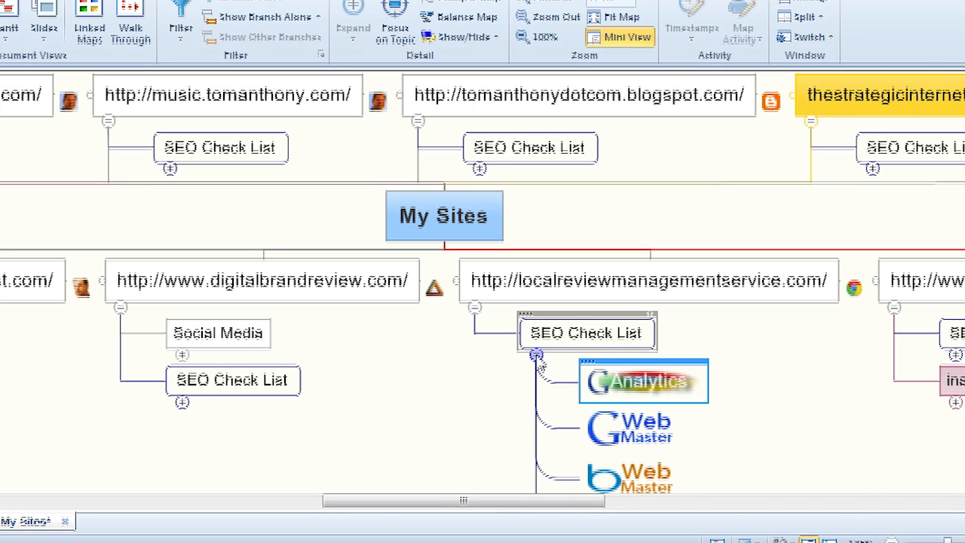
Step: Collapse the SEO Check List branch under localreviewmanagementservice.com
{"action": "left_click", "coordinate": [535, 355]}
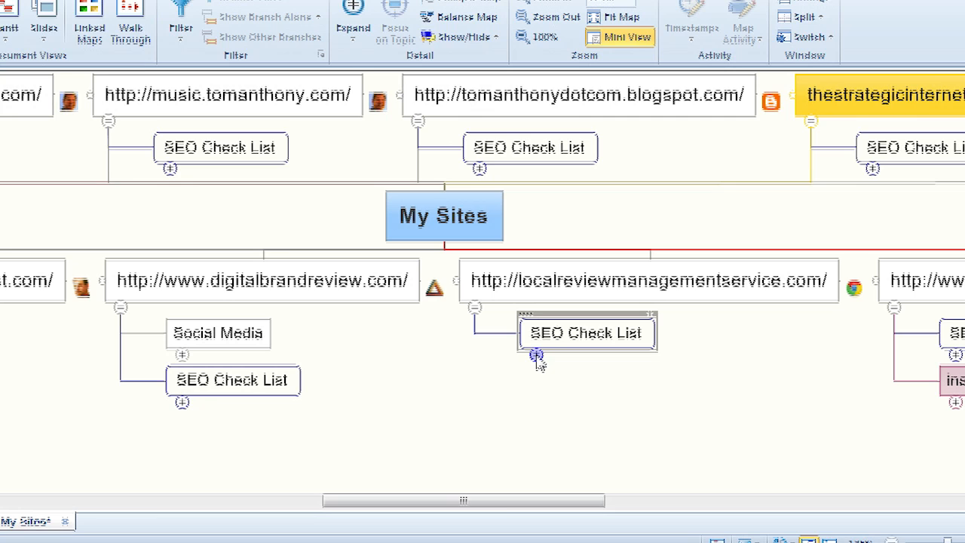
{"action": "mouse_move", "coordinate": [547, 350]}
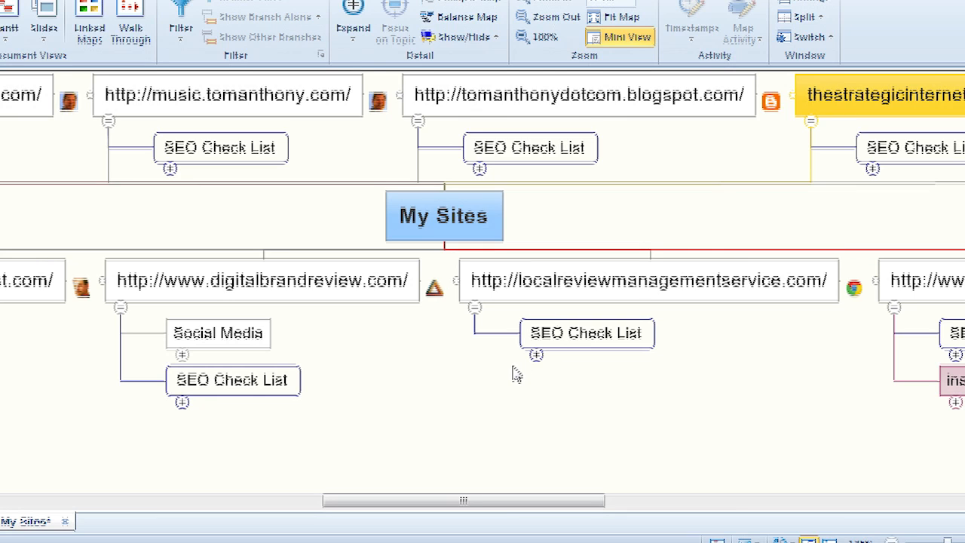
{"action": "mouse_move", "coordinate": [508, 378]}
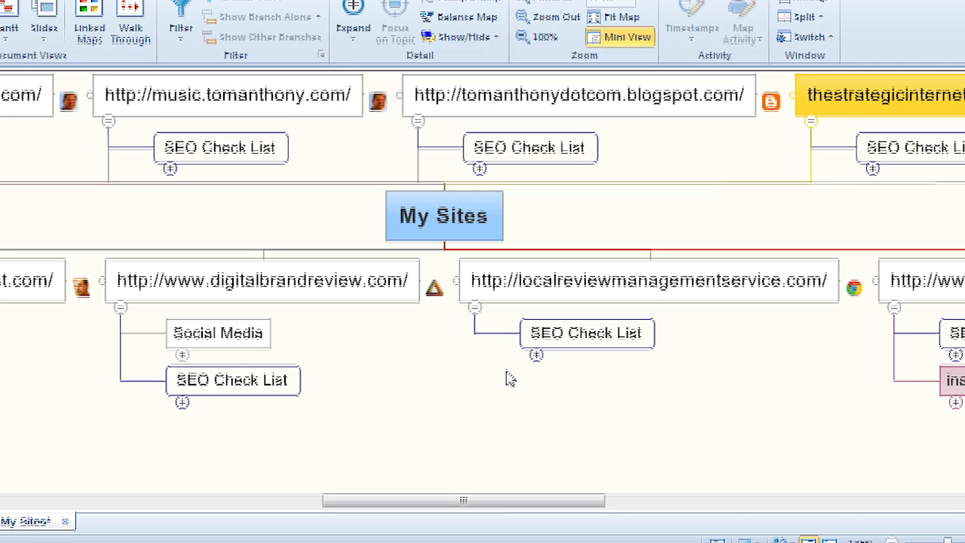
Step: Re-expand the checklist, switch to the browser and create the Analytics profile for localreviewmanagementservice.com
{"action": "left_click", "coordinate": [535, 354]}
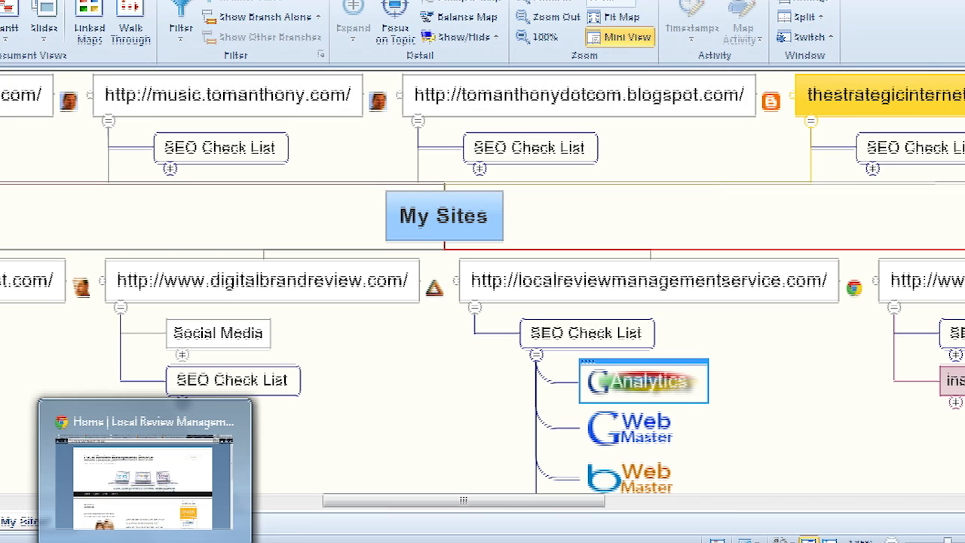
{"action": "mouse_move", "coordinate": [144, 420]}
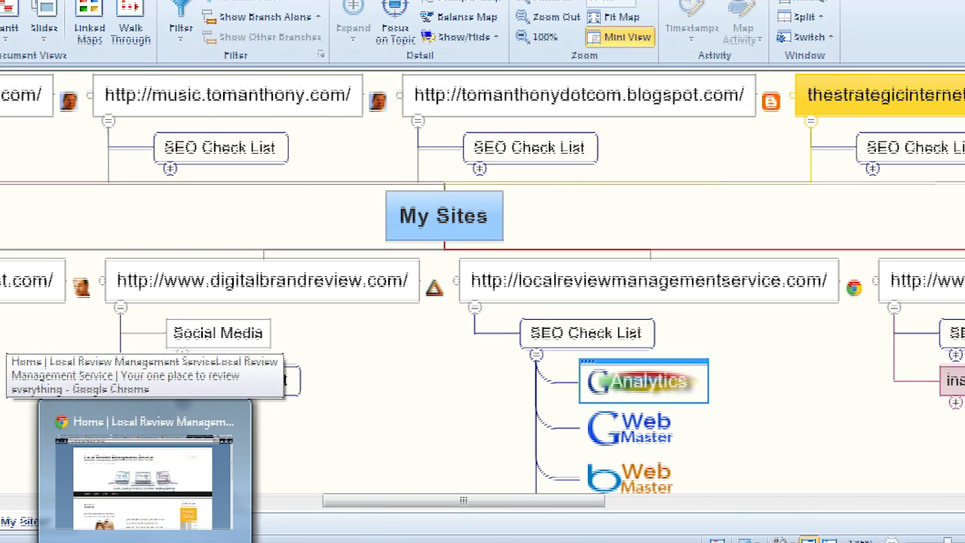
{"action": "left_click", "coordinate": [143, 467]}
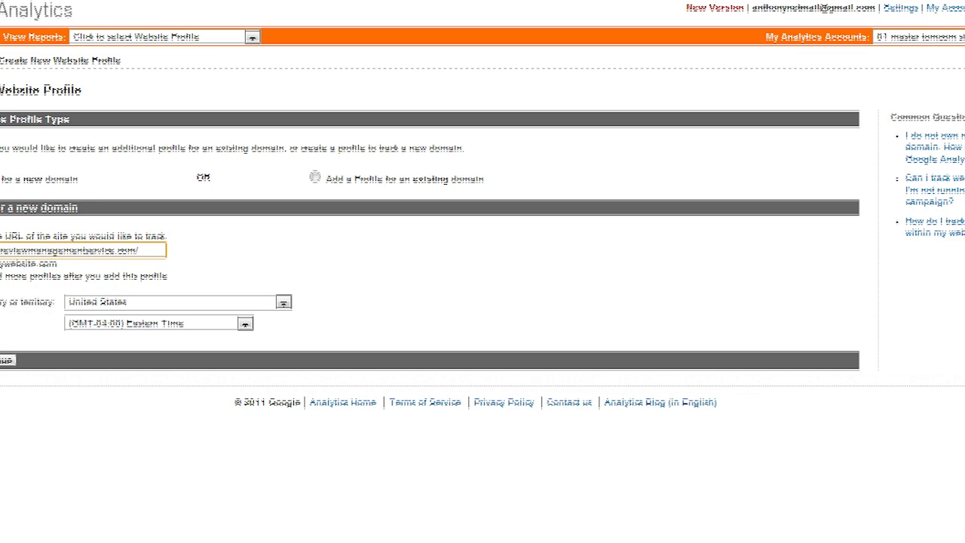
{"action": "left_click", "coordinate": [136, 251]}
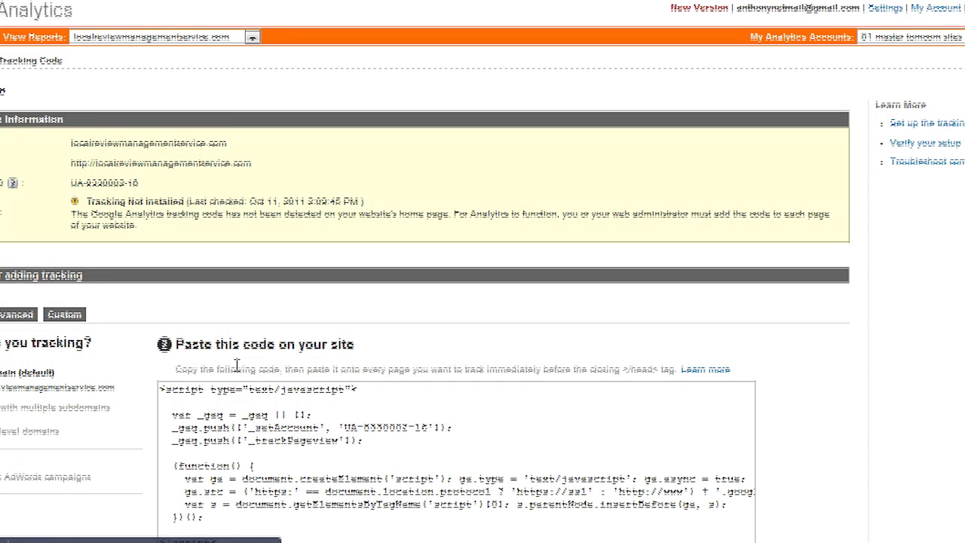
{"action": "mouse_move", "coordinate": [66, 208]}
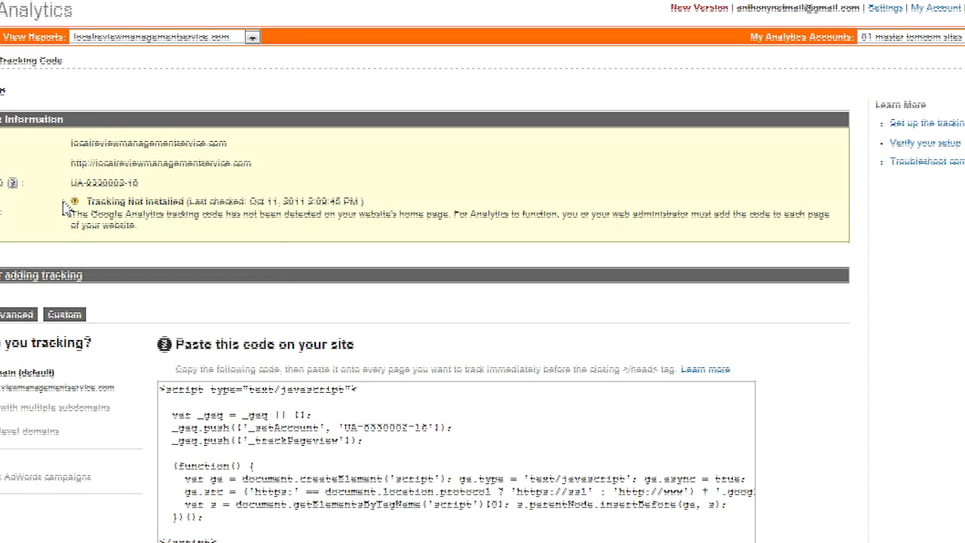
{"action": "mouse_move", "coordinate": [347, 201]}
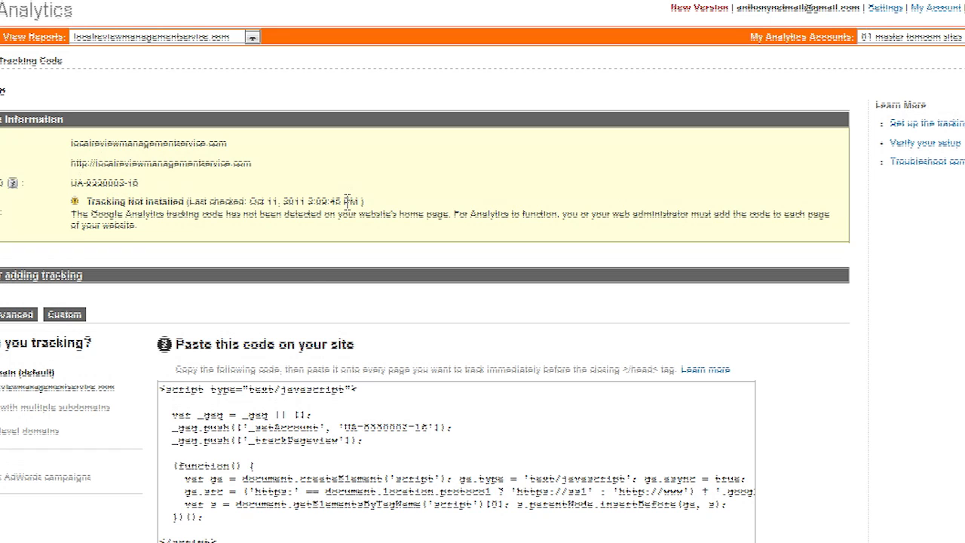
Step: Copy the profile's tracking script and switch to header.php in Dreamweaver
{"action": "scroll", "scroll_direction": "down", "scroll_amount": 3}
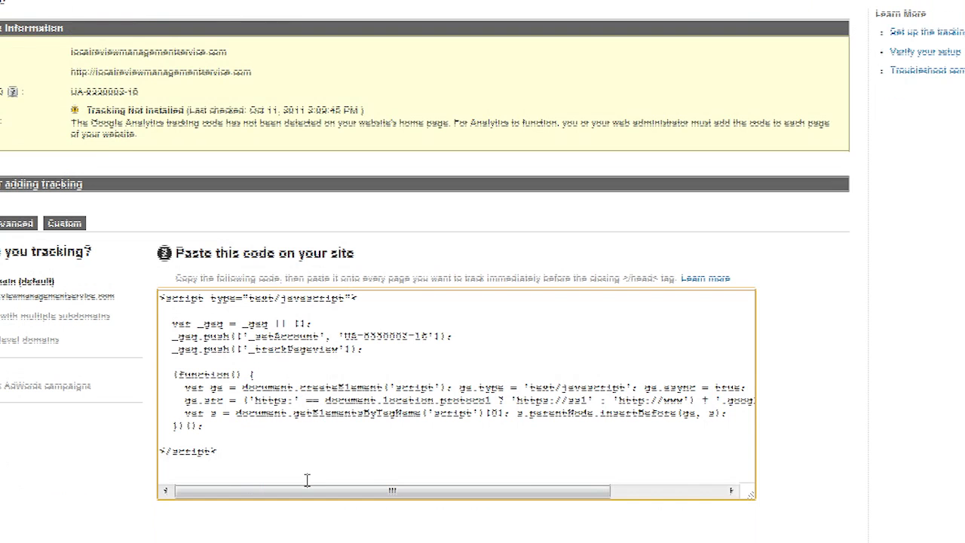
{"action": "mouse_move", "coordinate": [269, 453]}
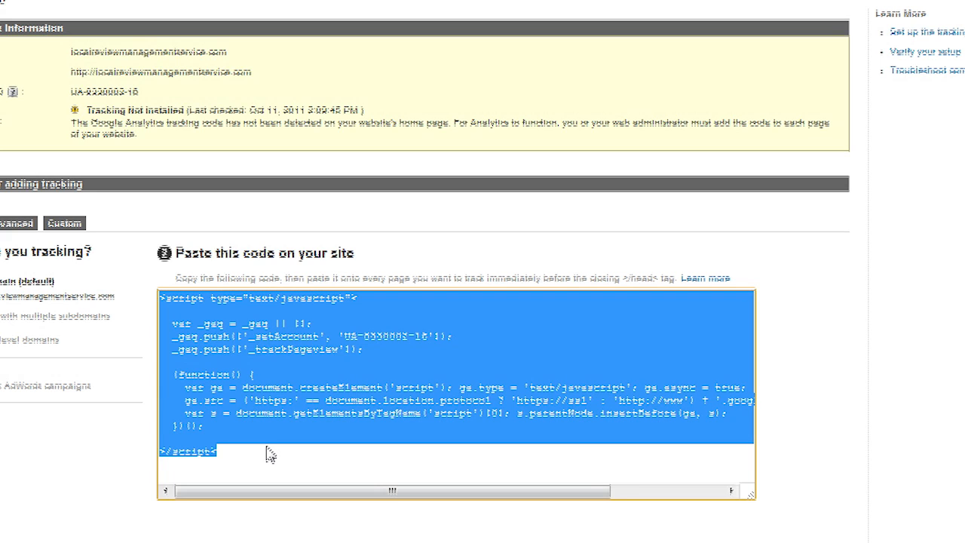
{"action": "mouse_move", "coordinate": [450, 476]}
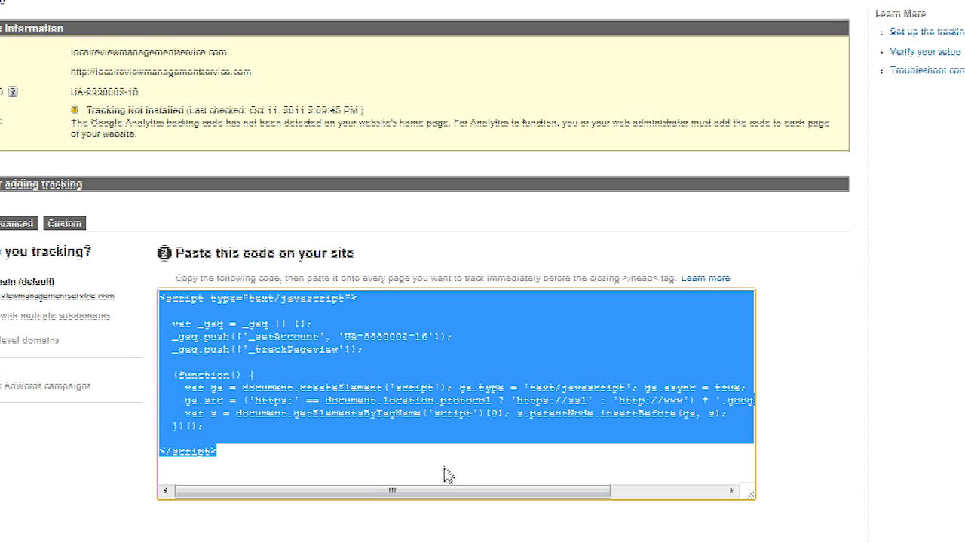
{"action": "mouse_move", "coordinate": [446, 474]}
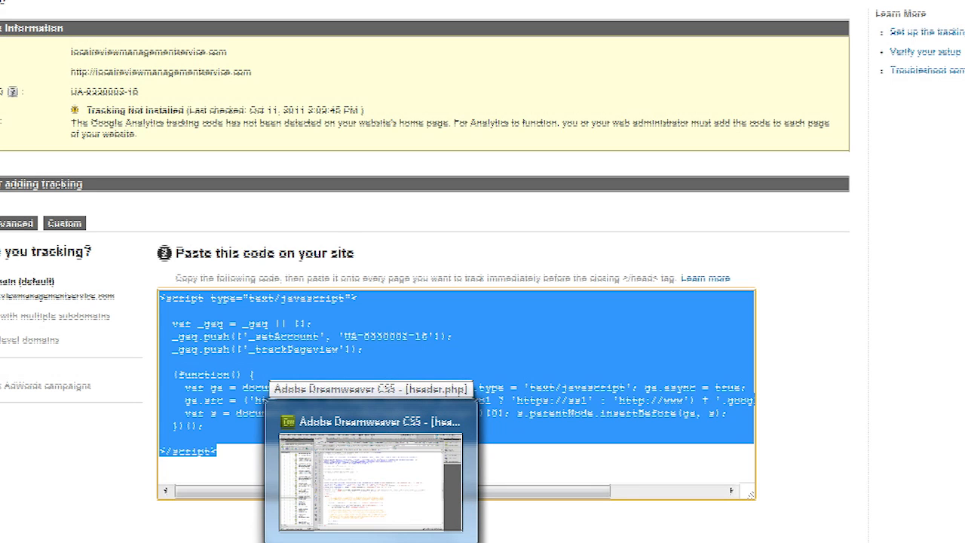
{"action": "left_click", "coordinate": [365, 482]}
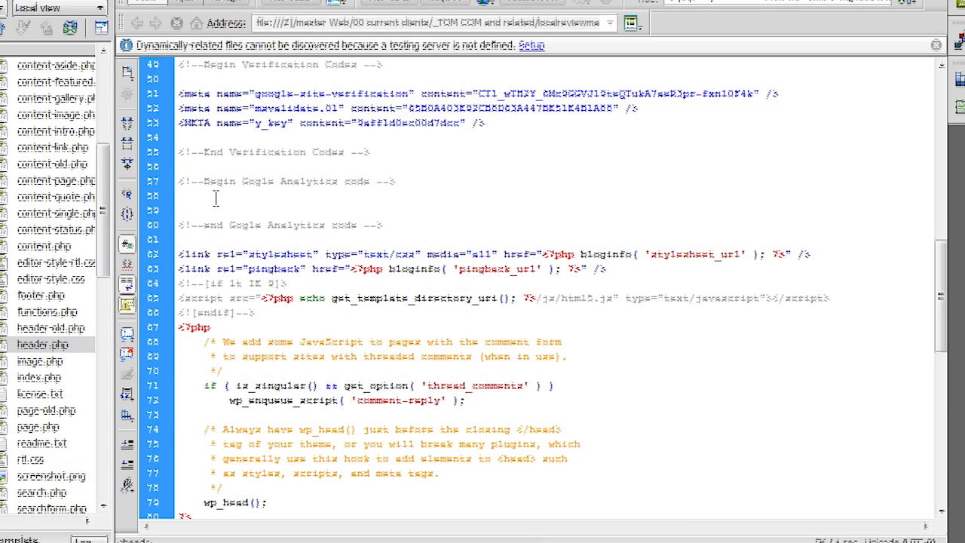
Step: Paste the tracking script between the analytics comments in header.php and save it before putting to the server
{"action": "left_click", "coordinate": [179, 209]}
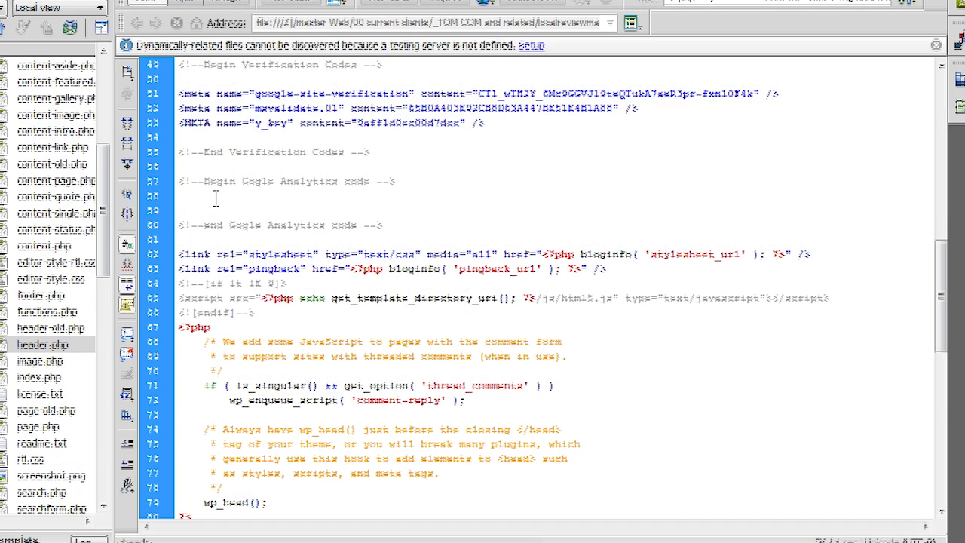
{"action": "left_click", "coordinate": [178, 196]}
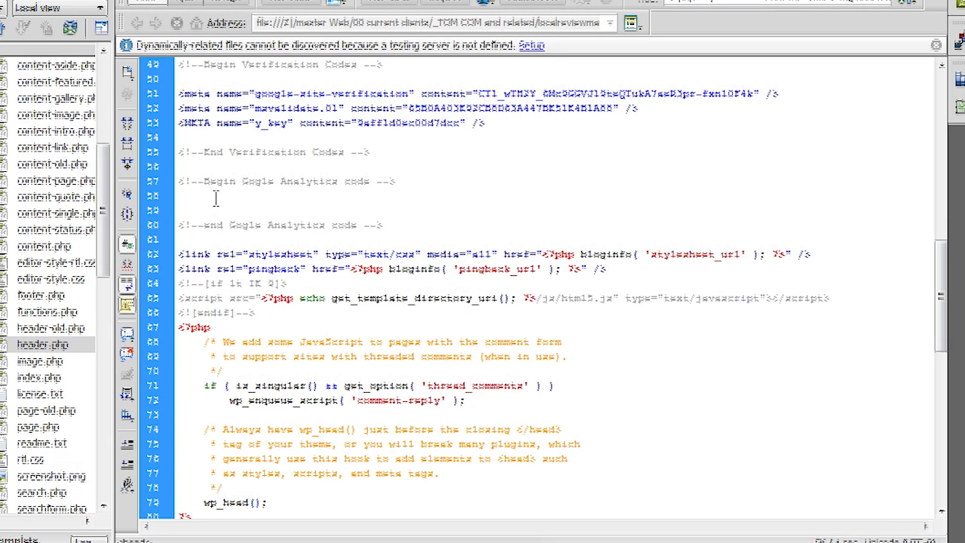
{"action": "left_click", "coordinate": [179, 196]}
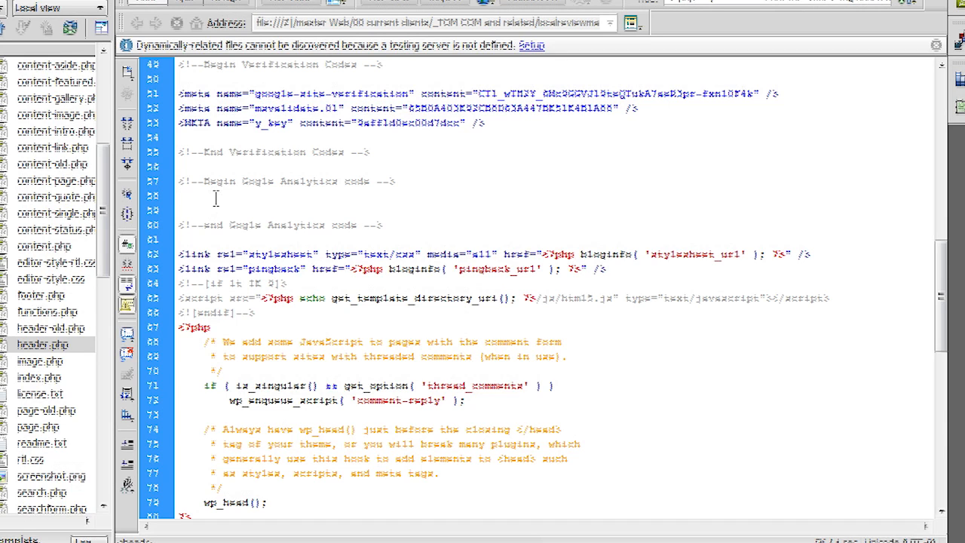
{"action": "left_click", "coordinate": [178, 196]}
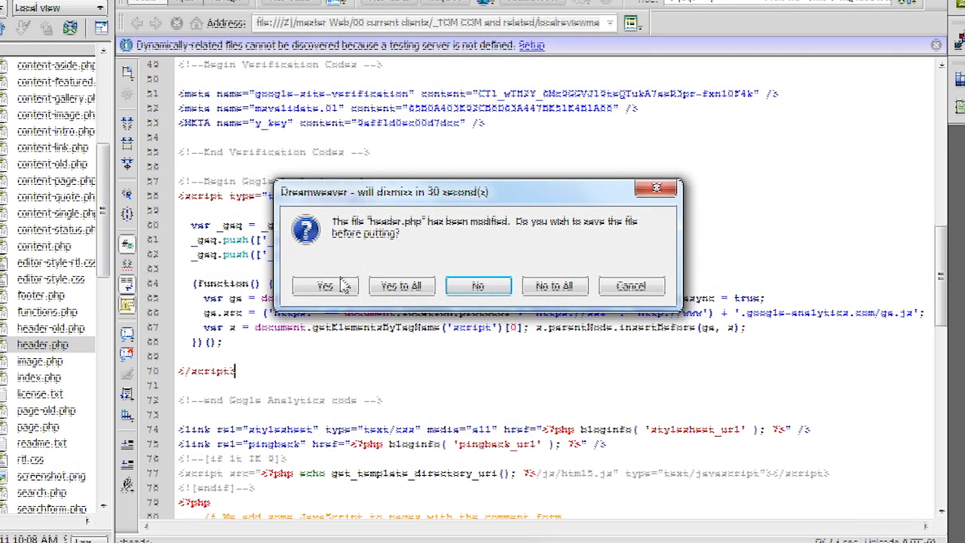
{"action": "left_click", "coordinate": [324, 285]}
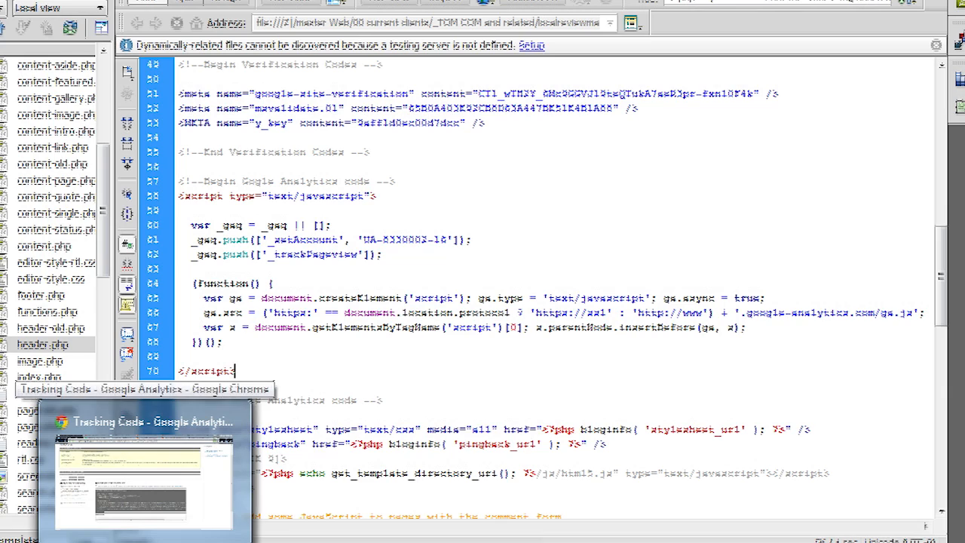
Step: Return to the Analytics tracking code page after checking the live page source
{"action": "left_click", "coordinate": [139, 471]}
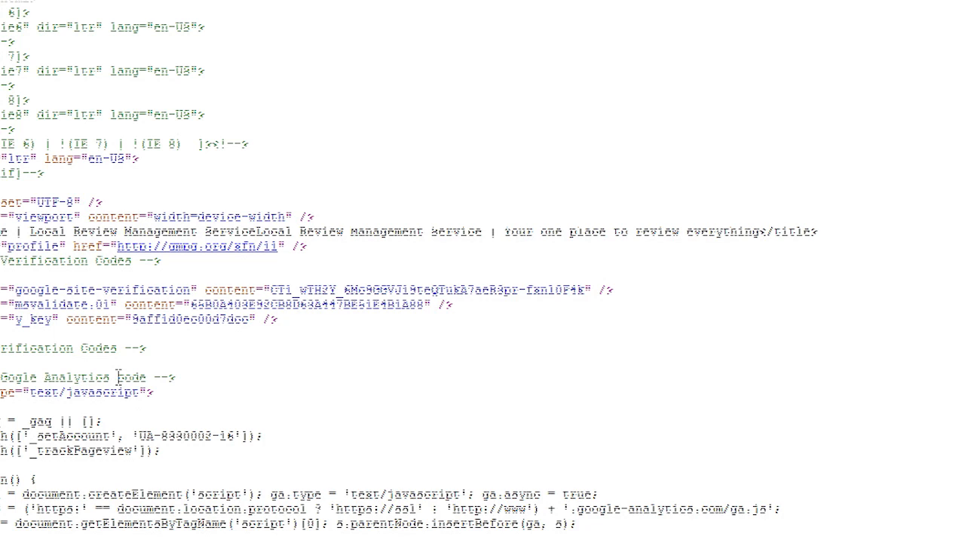
{"action": "mouse_move", "coordinate": [499, 414]}
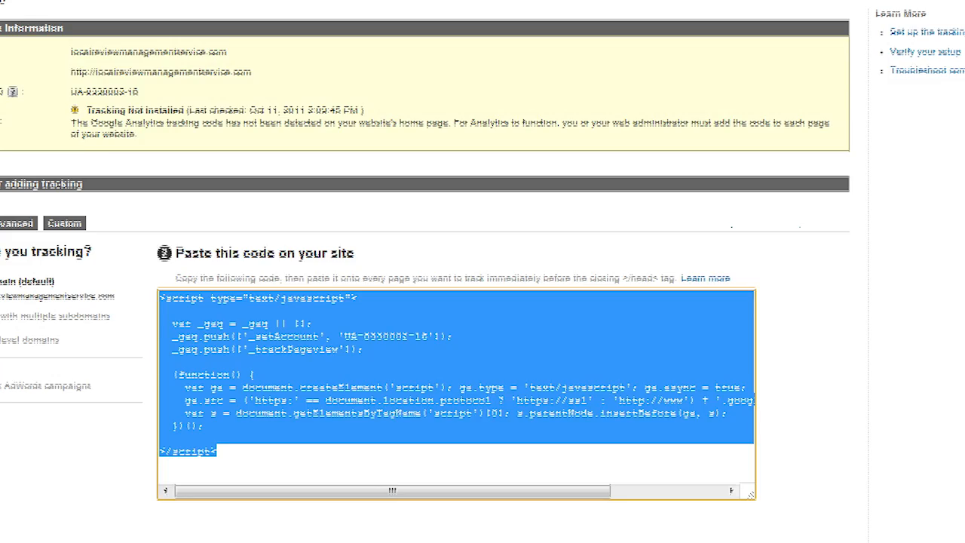
Step: Locate localreviewmanagementservice.com on the account overview and open its profile settings via Edit
{"action": "scroll", "scroll_direction": "up", "scroll_amount": 3}
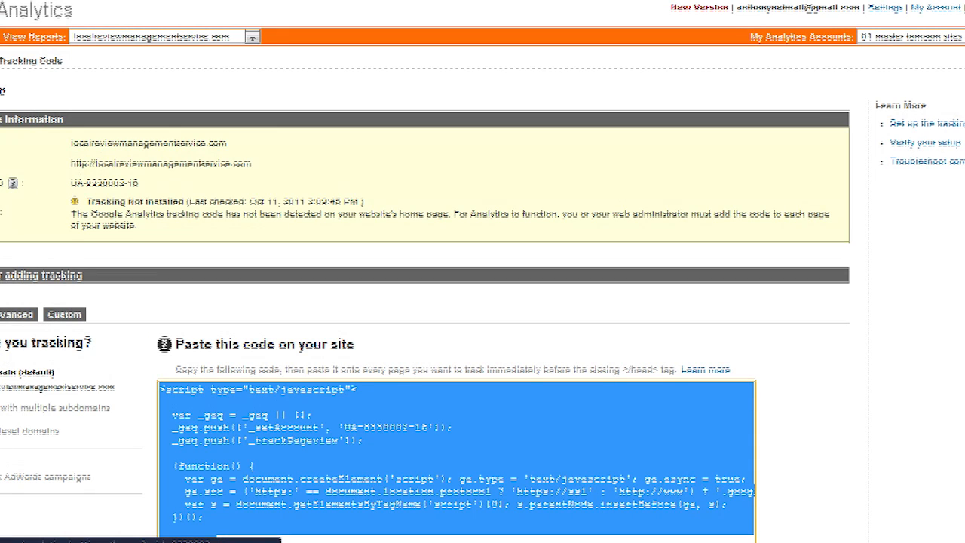
{"action": "mouse_move", "coordinate": [139, 217]}
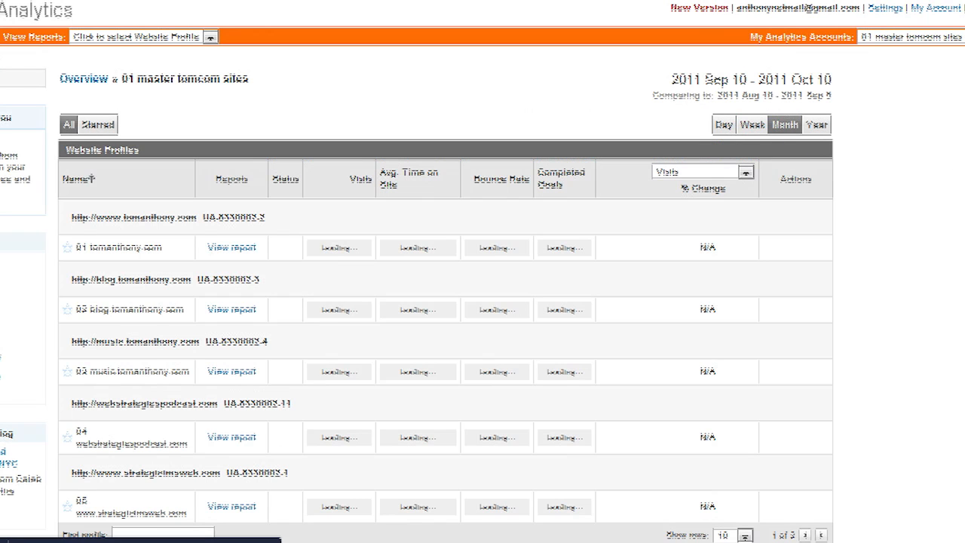
{"action": "scroll", "scroll_direction": "down", "scroll_amount": 3}
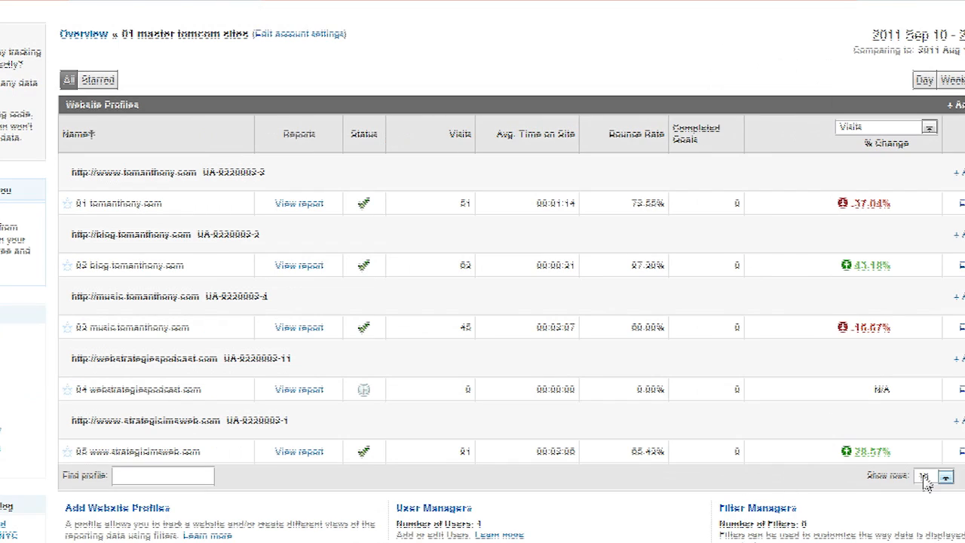
{"action": "left_click", "coordinate": [923, 476]}
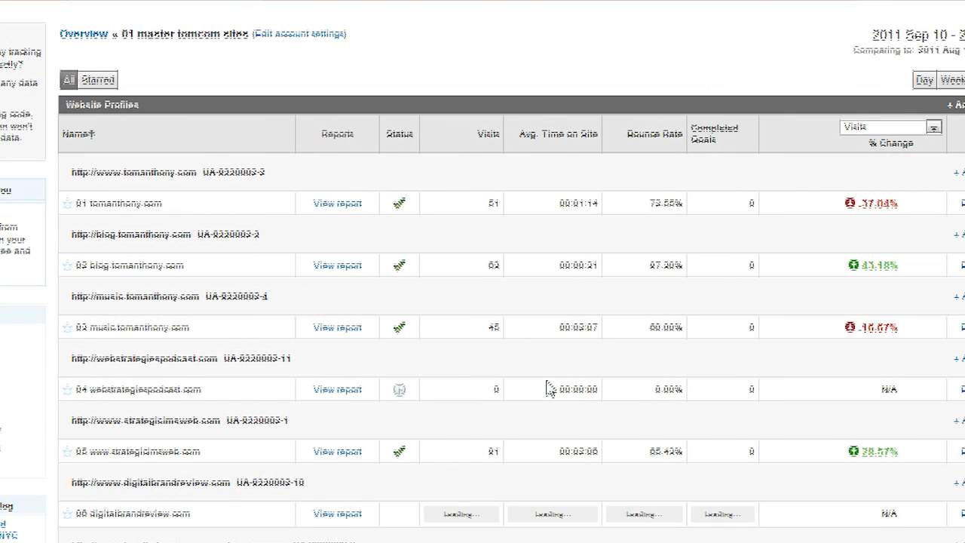
{"action": "scroll", "scroll_direction": "down", "scroll_amount": 3}
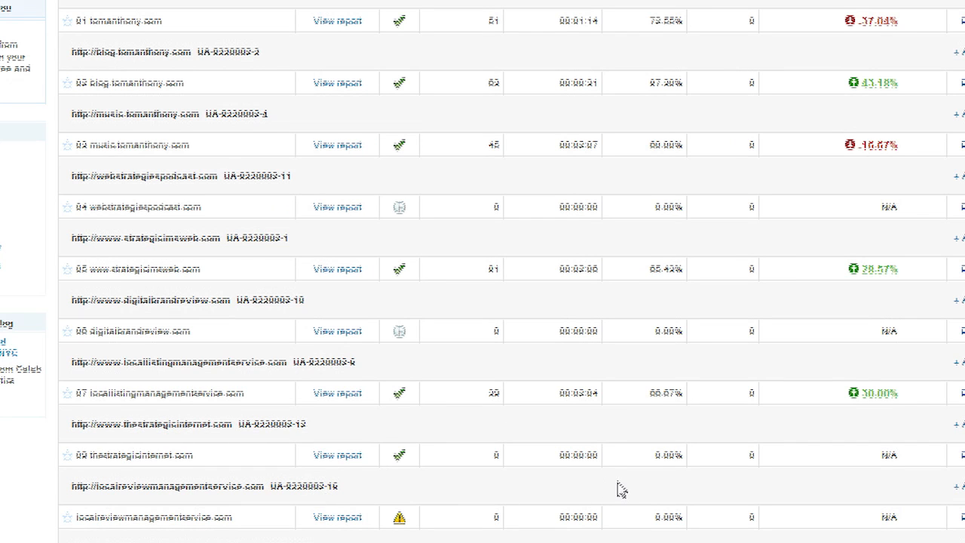
{"action": "scroll", "scroll_direction": "down", "scroll_amount": 3}
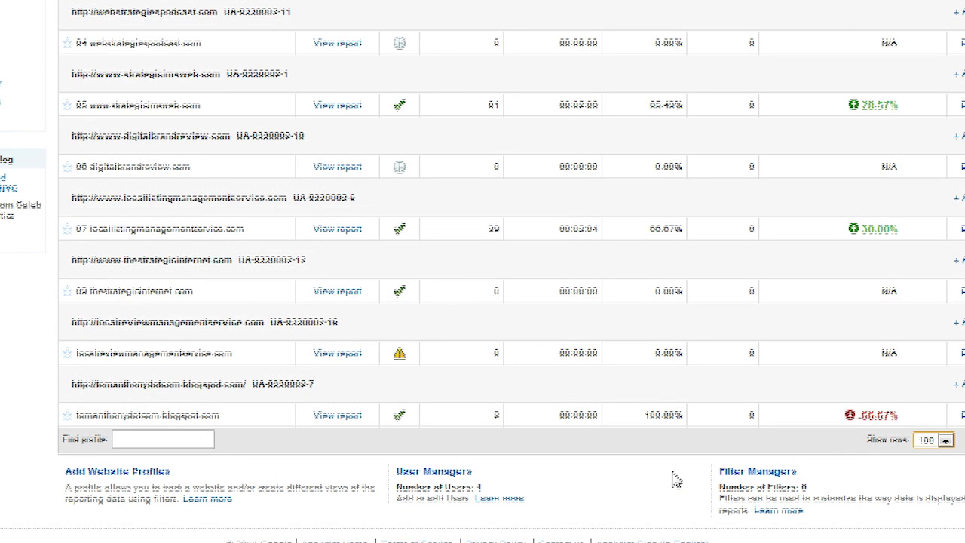
{"action": "mouse_move", "coordinate": [407, 355]}
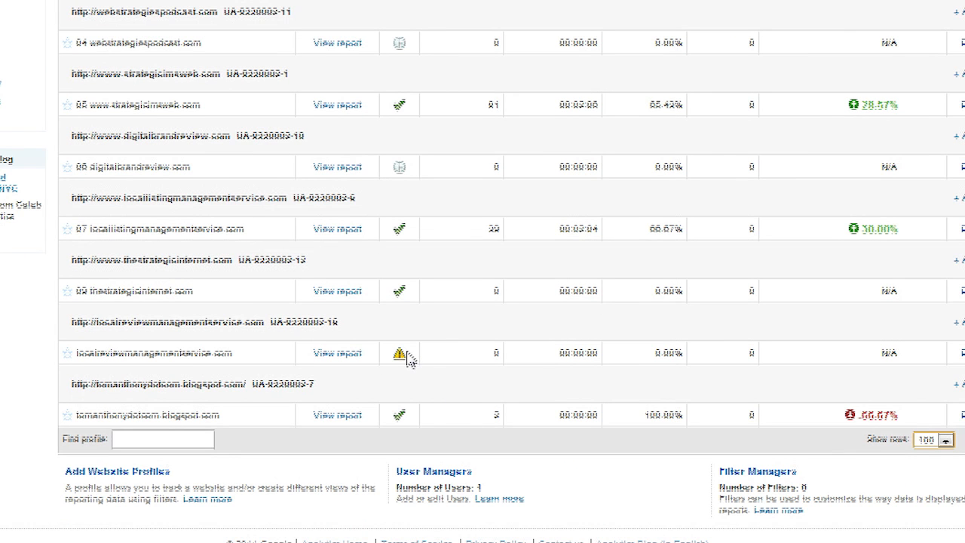
{"action": "mouse_move", "coordinate": [400, 352]}
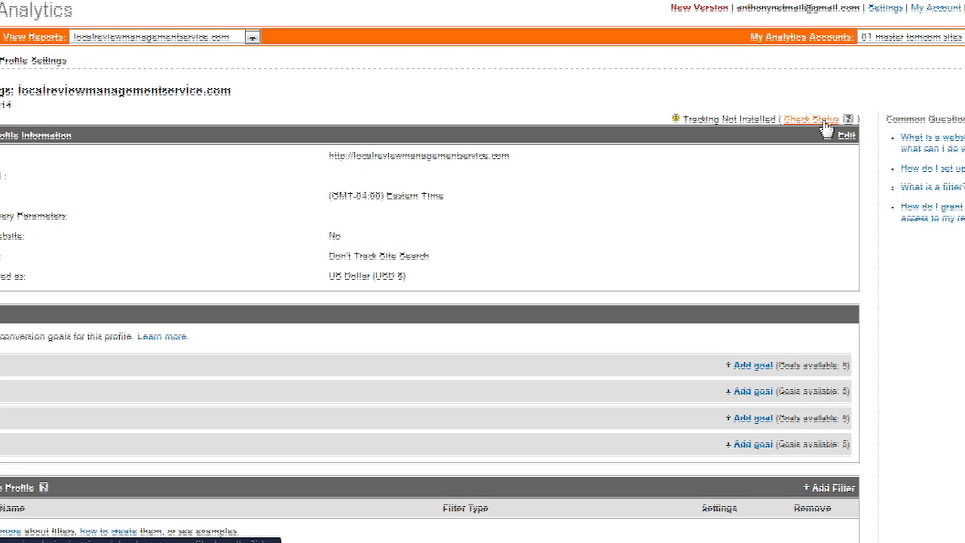
Step: Recheck tracking status so the site reports Waiting for Data
{"action": "left_click", "coordinate": [809, 119]}
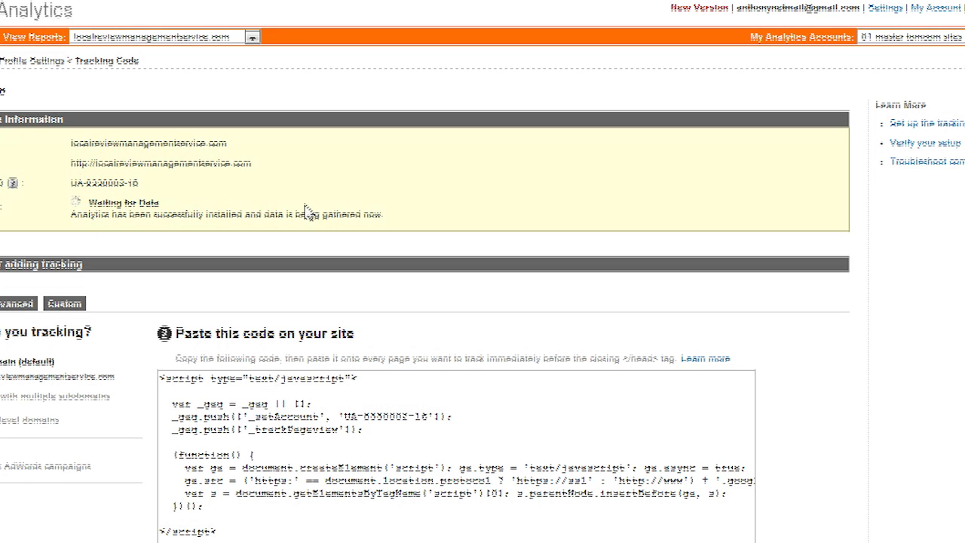
{"action": "mouse_move", "coordinate": [413, 218]}
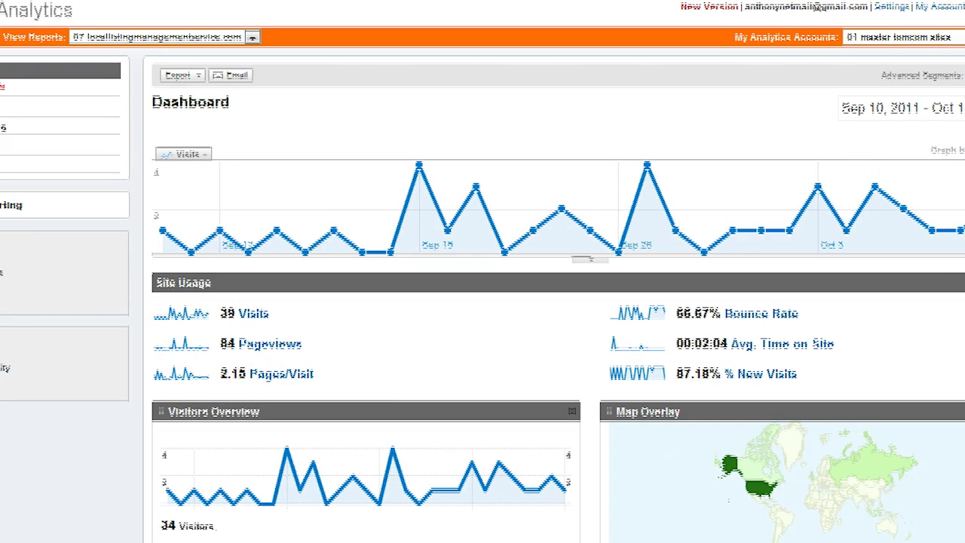
{"action": "mouse_move", "coordinate": [577, 144]}
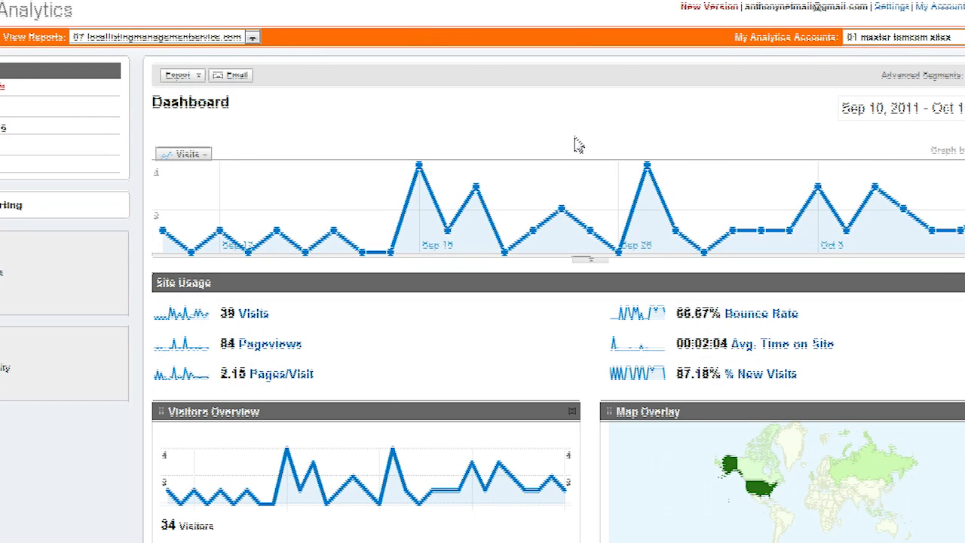
{"action": "mouse_move", "coordinate": [26, 219]}
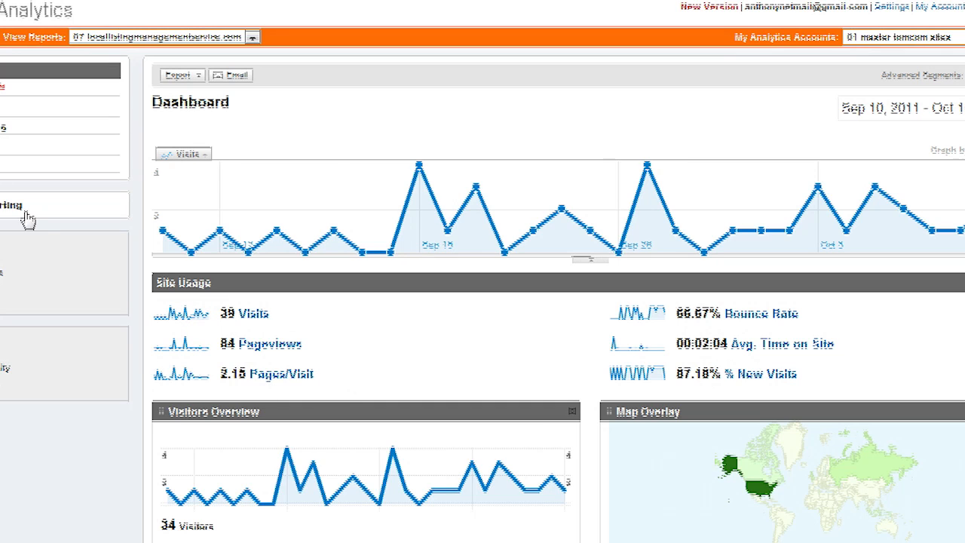
{"action": "mouse_move", "coordinate": [395, 397]}
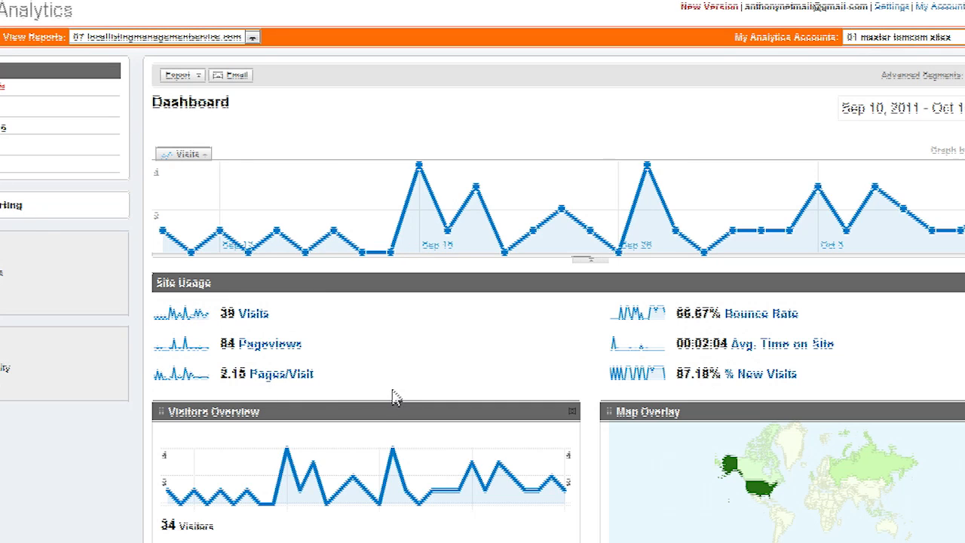
{"action": "mouse_move", "coordinate": [374, 420]}
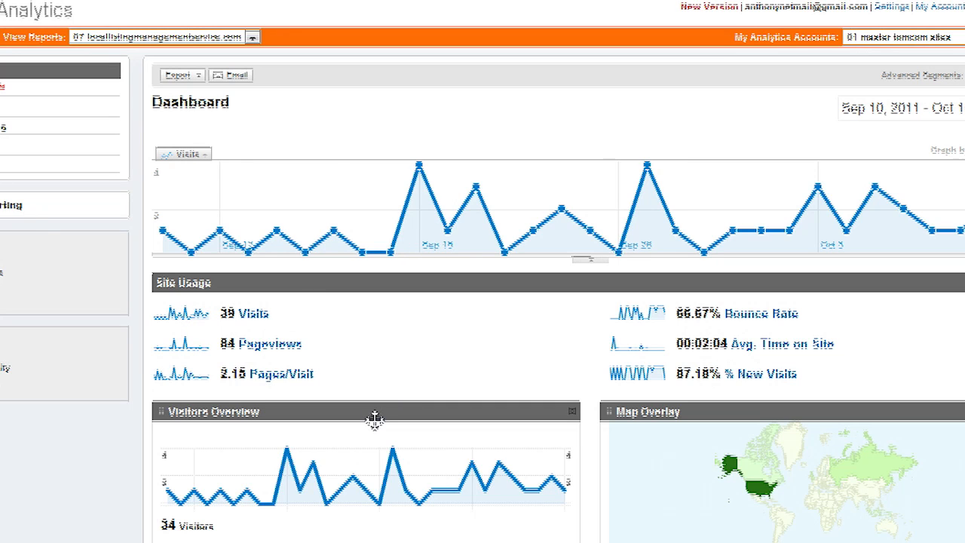
{"action": "mouse_move", "coordinate": [514, 141]}
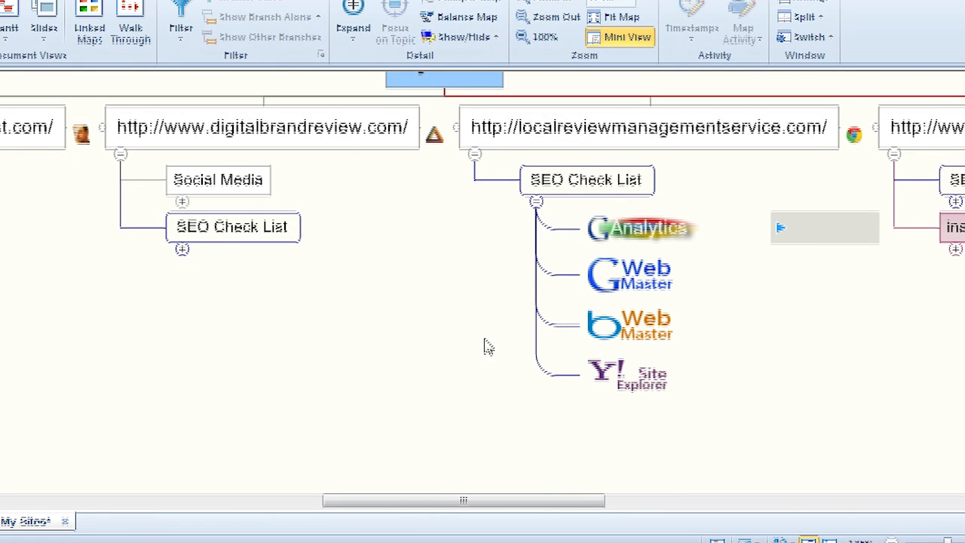
{"action": "mouse_move", "coordinate": [429, 294]}
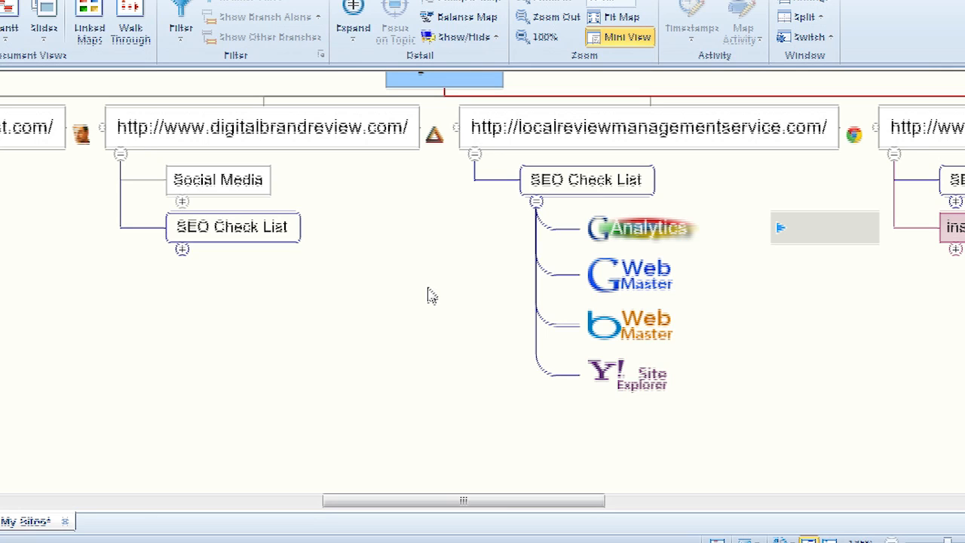
Step: Follow the Google Web Master hyperlink from the site's SEO Check List
{"action": "left_click", "coordinate": [629, 273]}
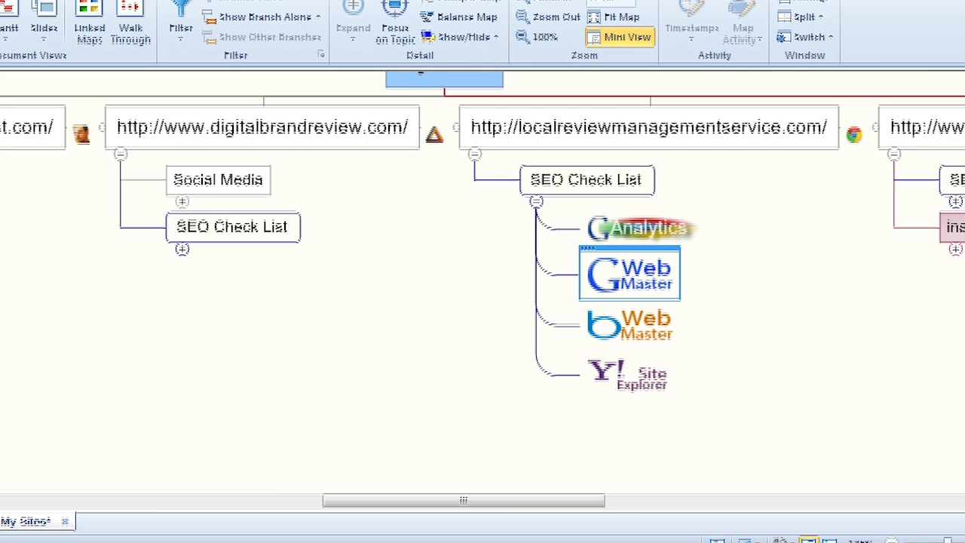
{"action": "left_click", "coordinate": [640, 229]}
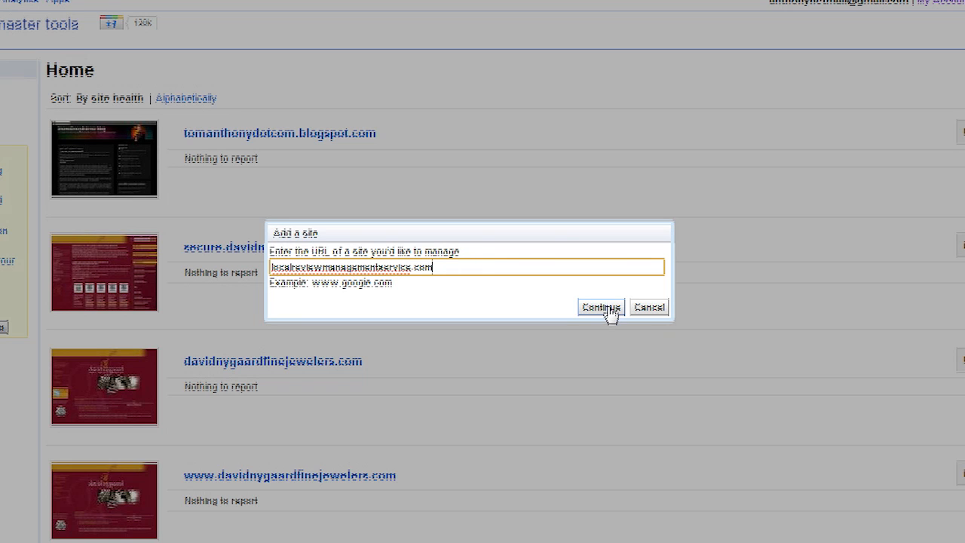
Step: Confirm adding localreviewmanagementservice.com to the Webmaster Tools account
{"action": "left_click", "coordinate": [600, 306]}
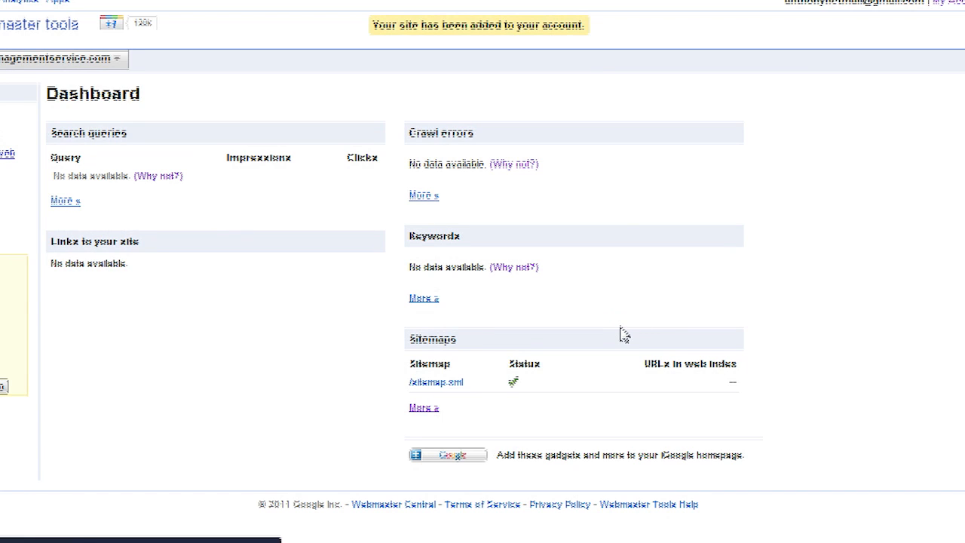
{"action": "mouse_move", "coordinate": [776, 379]}
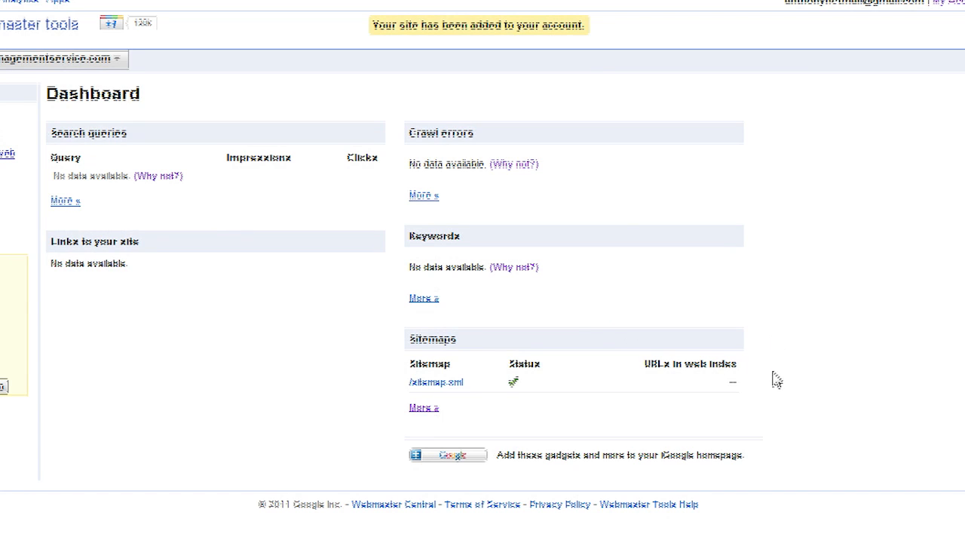
{"action": "mouse_move", "coordinate": [423, 407]}
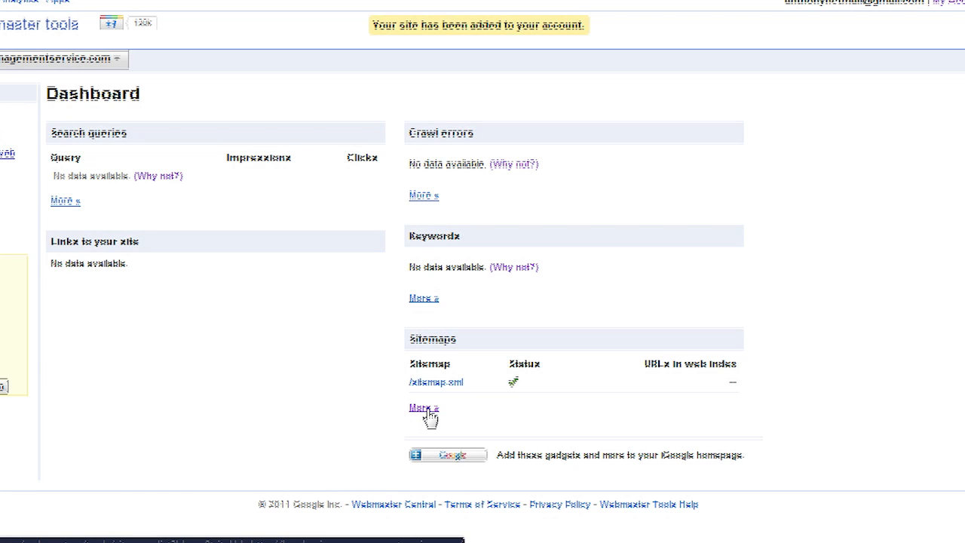
{"action": "mouse_move", "coordinate": [535, 379]}
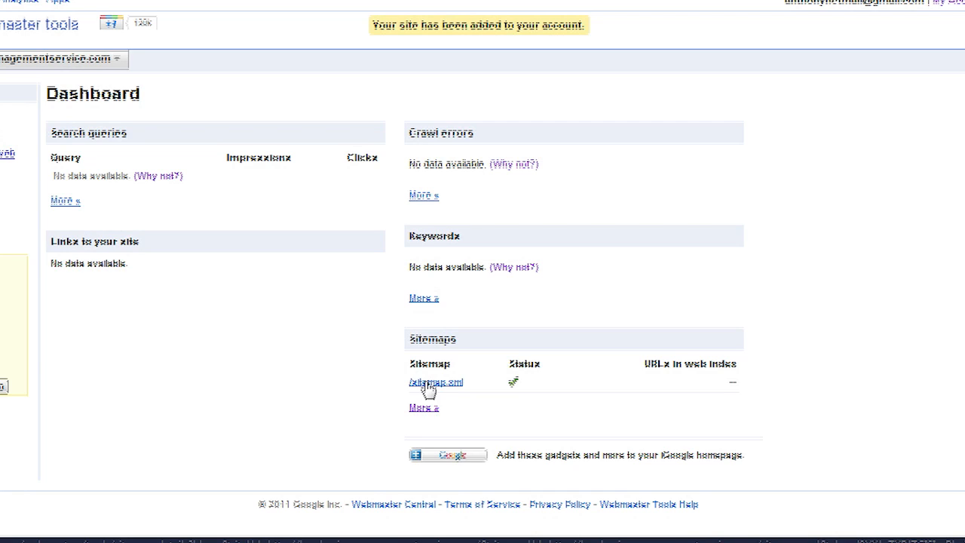
{"action": "mouse_move", "coordinate": [192, 215]}
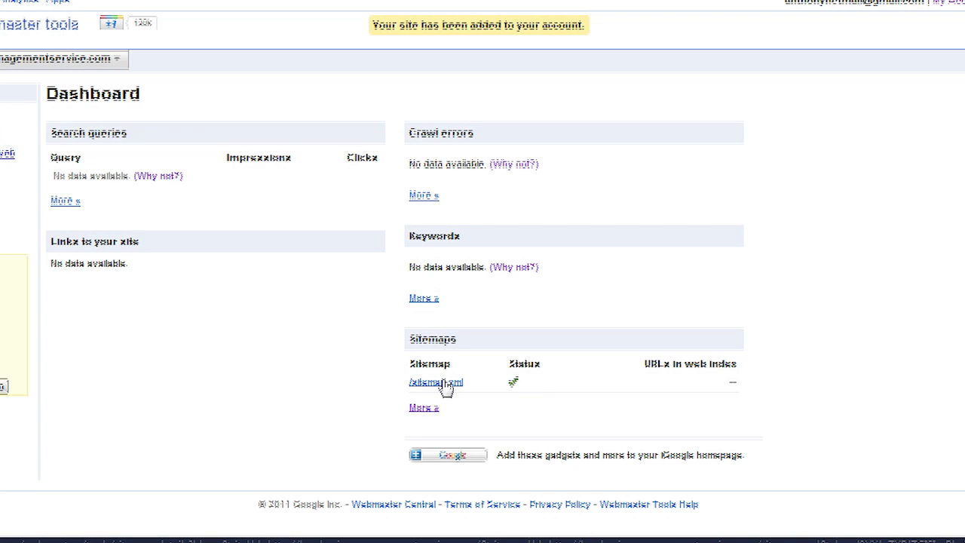
{"action": "mouse_move", "coordinate": [444, 388]}
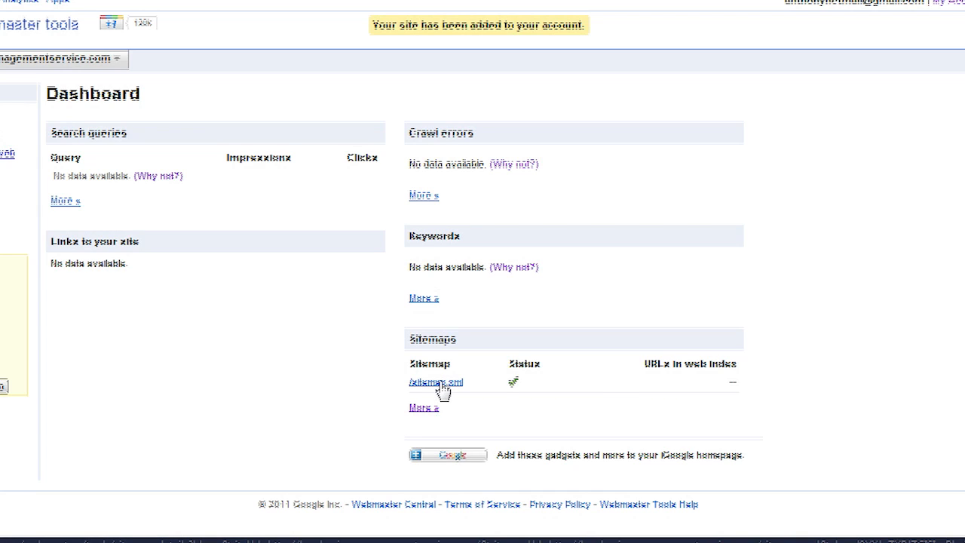
Step: Open /sitemap.xml to show 5 submitted URLs with no errors or warnings
{"action": "left_click", "coordinate": [435, 382]}
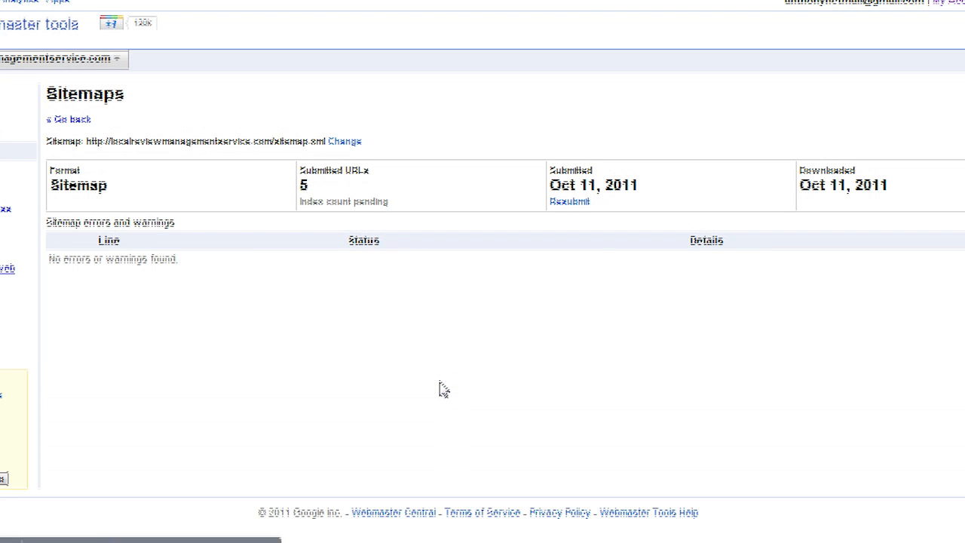
{"action": "mouse_move", "coordinate": [880, 179]}
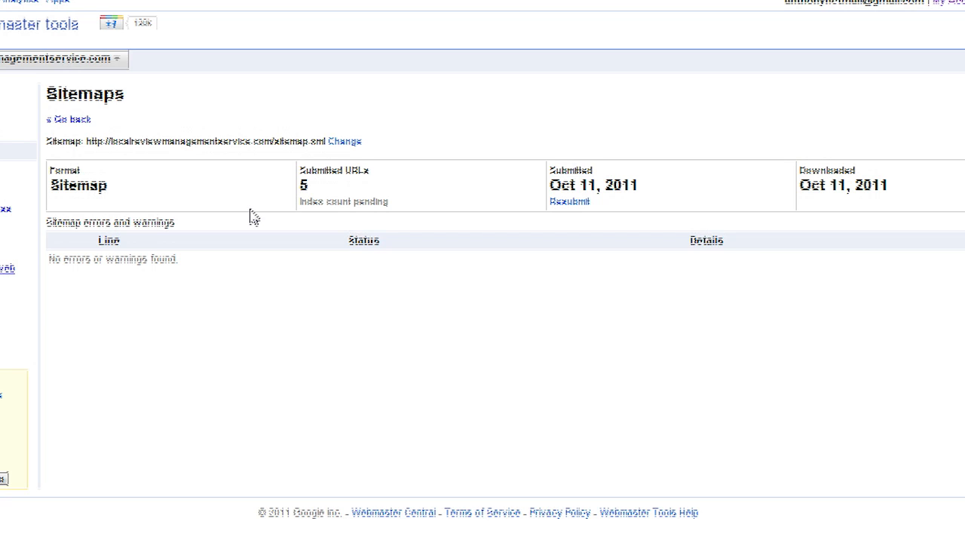
{"action": "mouse_move", "coordinate": [565, 480]}
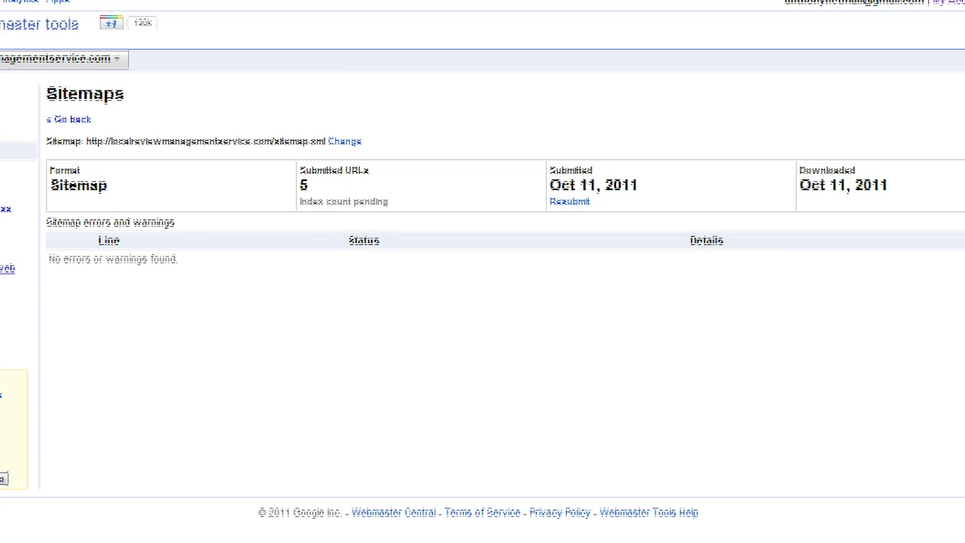
{"action": "mouse_move", "coordinate": [222, 452]}
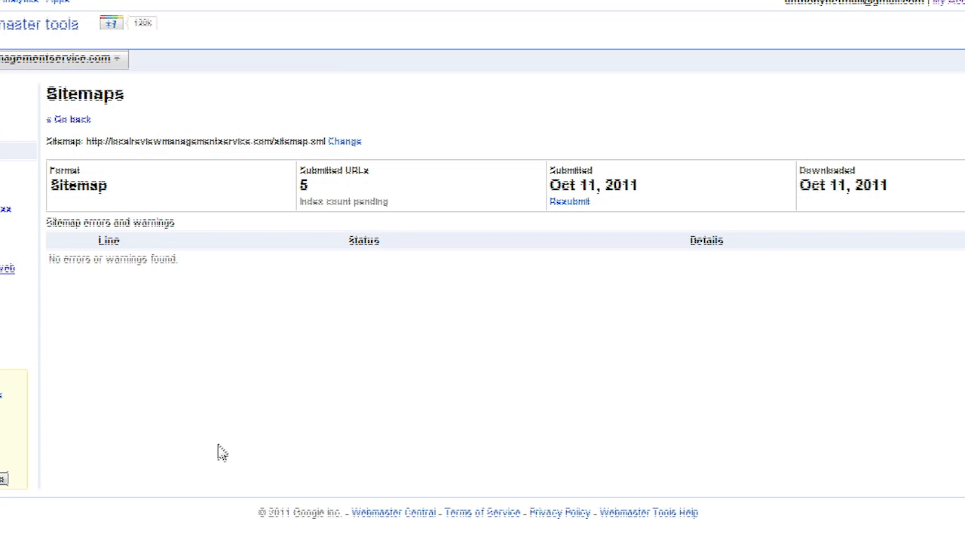